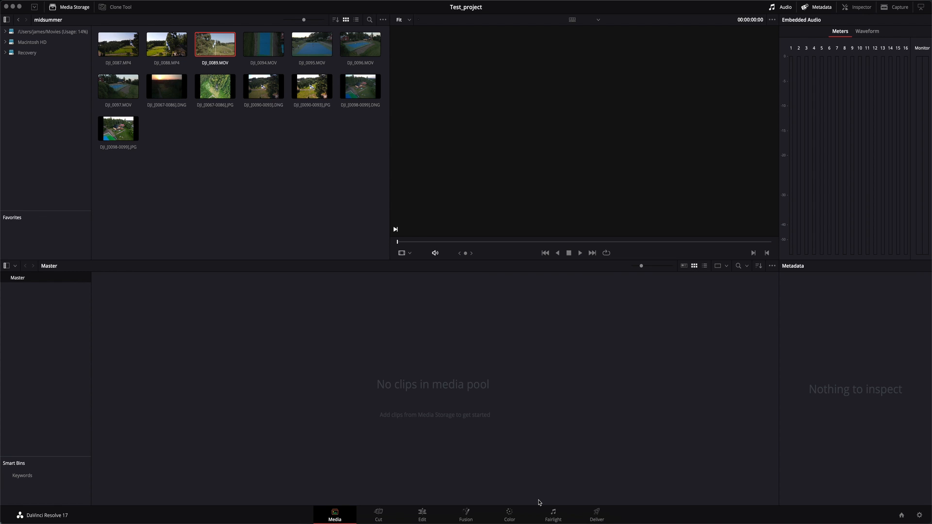
pyautogui.moveTo(600, 464)
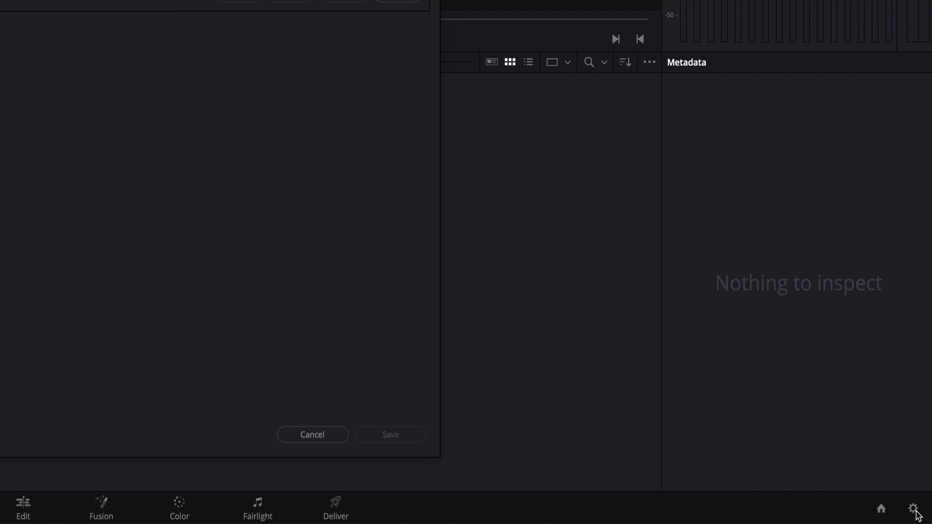
# Review Color Management in Project Settings, keeping timeline color space Rec.709 Gamma 2.4 with no LUTs.
pyautogui.click(915, 509)
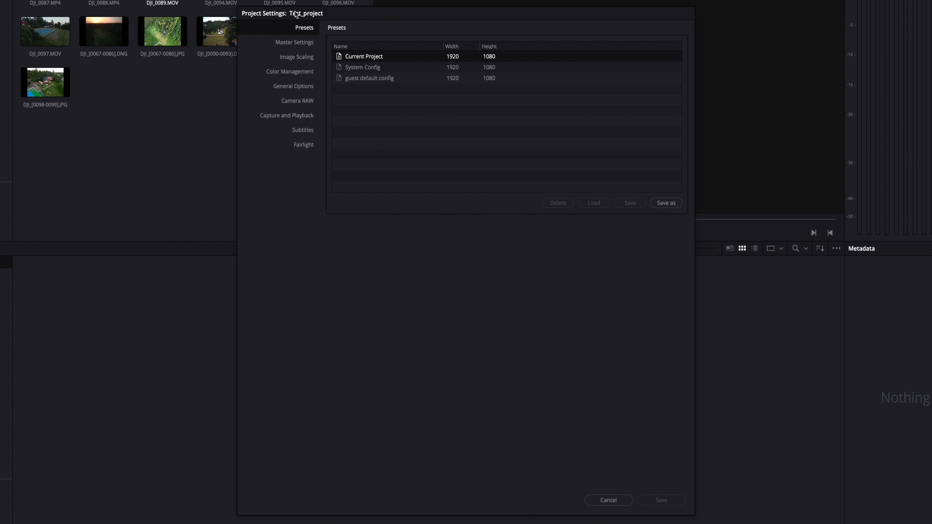
pyautogui.moveTo(361, 42)
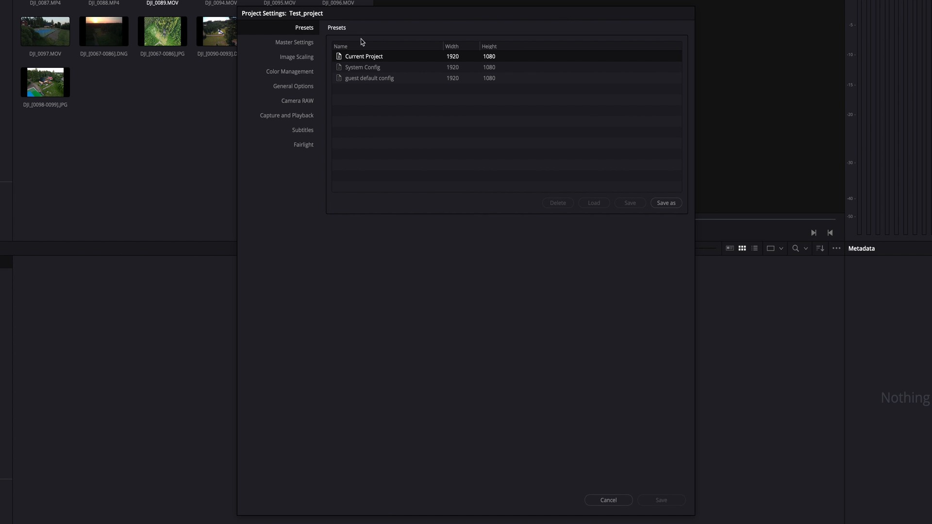
pyautogui.click(289, 71)
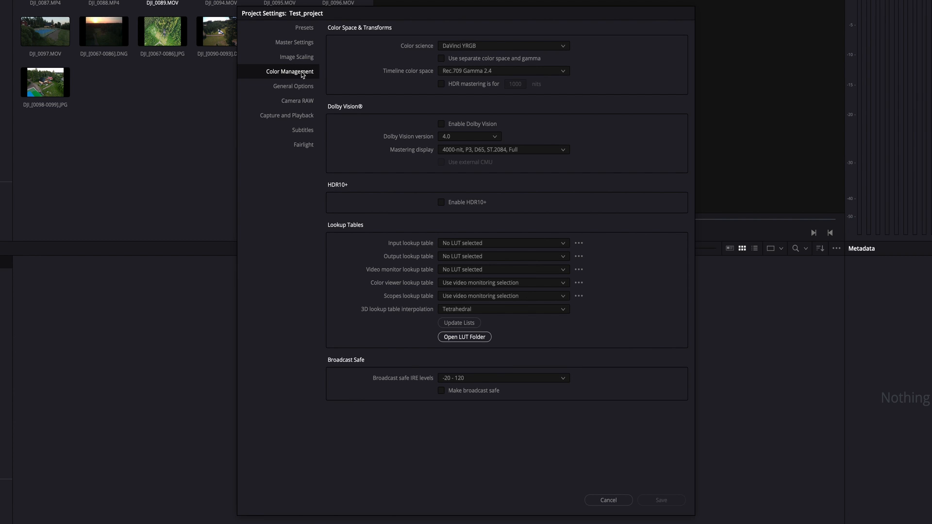
pyautogui.moveTo(378, 35)
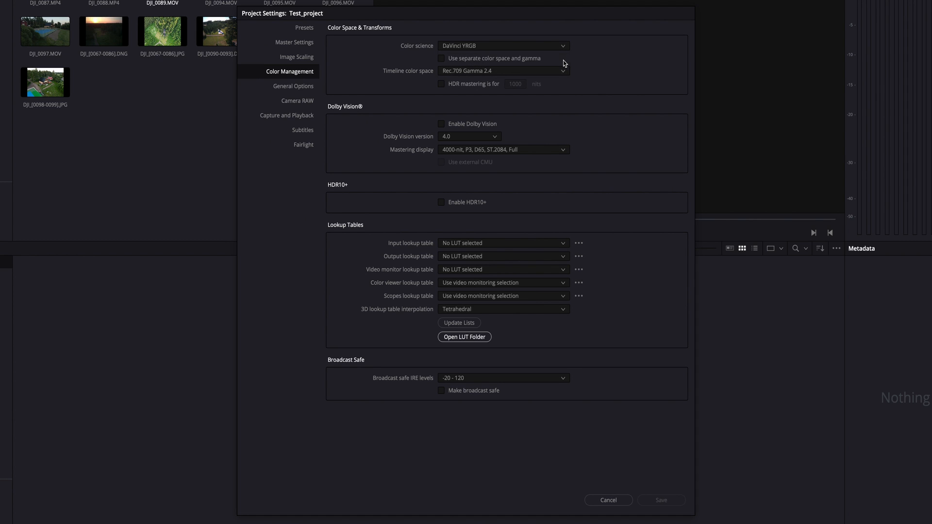
pyautogui.moveTo(569, 76)
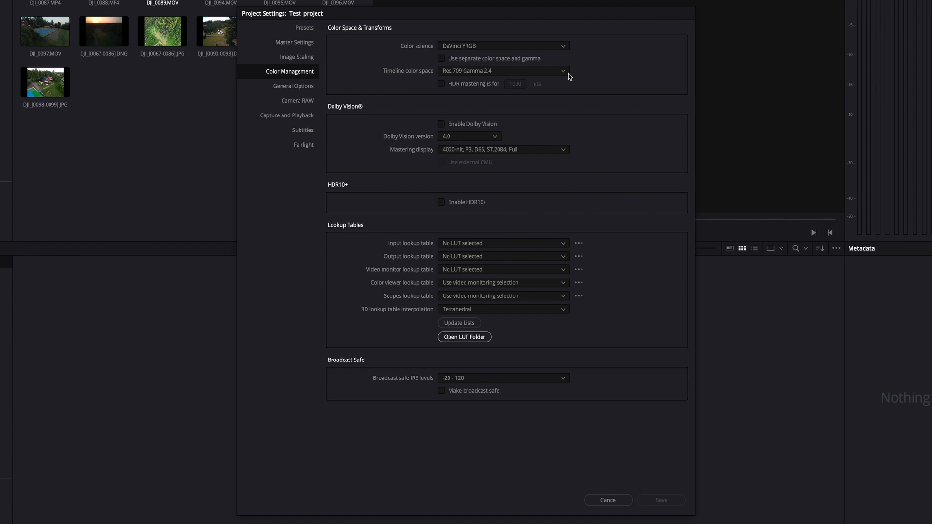
pyautogui.click(502, 70)
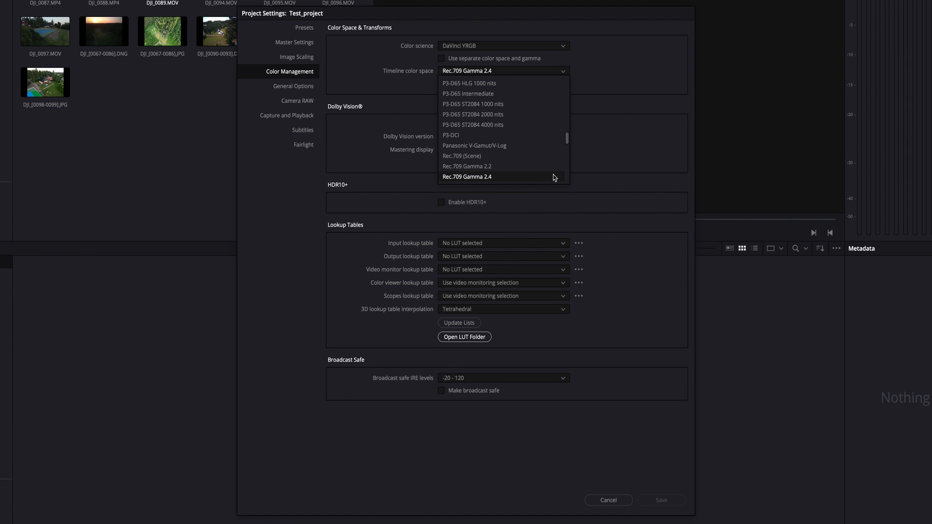
pyautogui.click(467, 177)
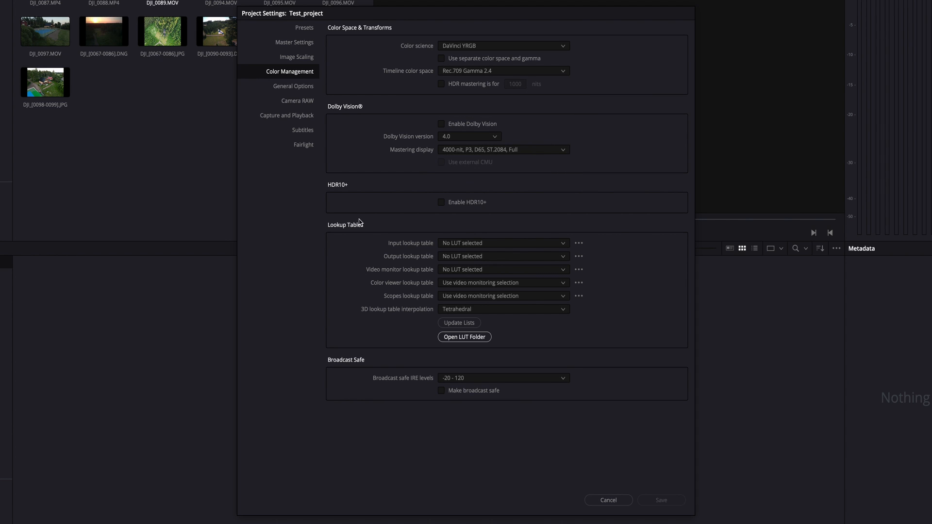
pyautogui.click(502, 309)
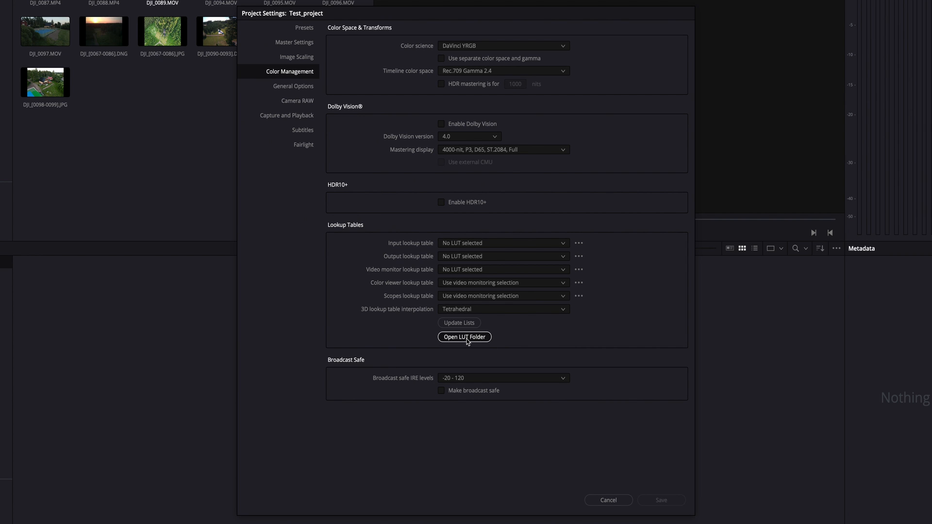
pyautogui.click(464, 337)
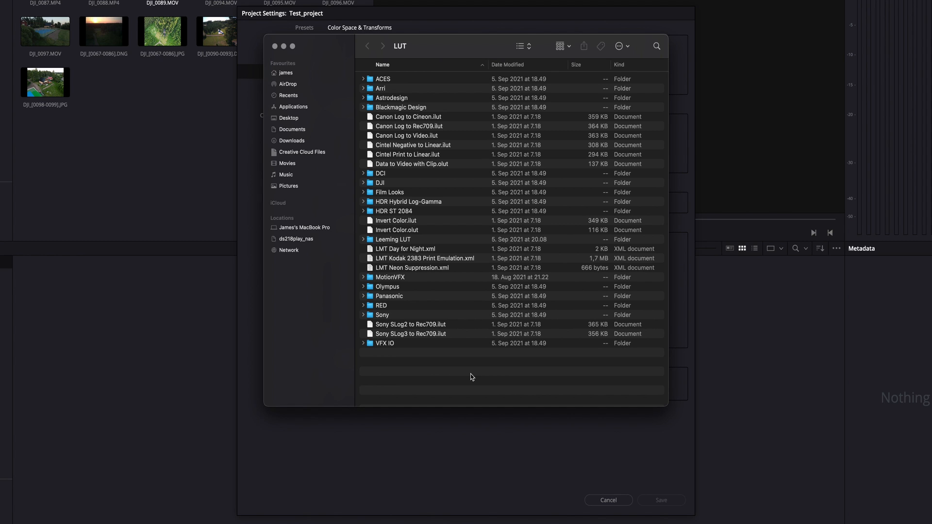
pyautogui.moveTo(450, 246)
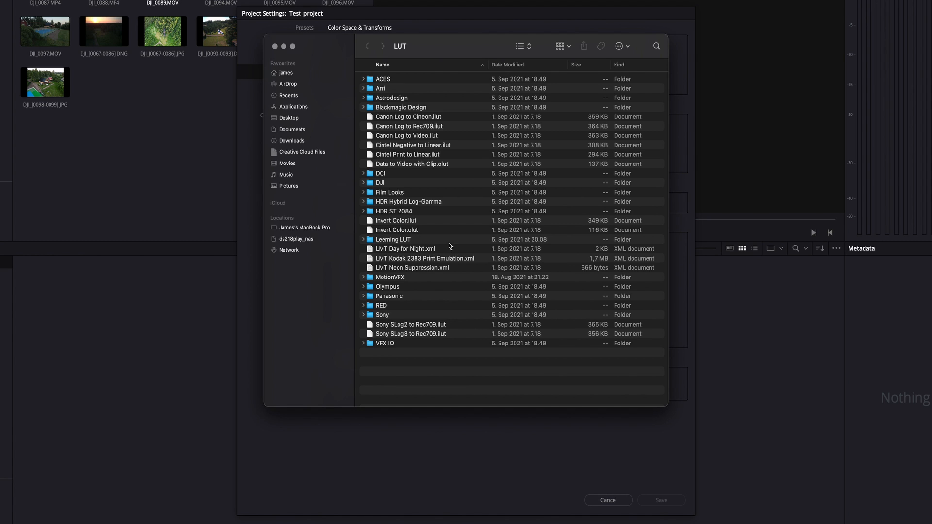
pyautogui.click(393, 239)
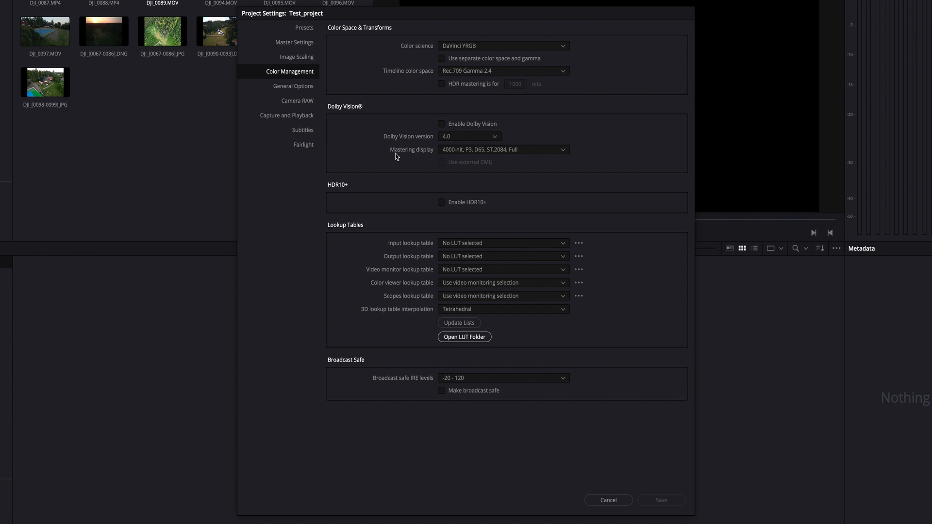
# Check the Current Project preset, then move through Master Settings to the Image Scaling page.
pyautogui.click(303, 28)
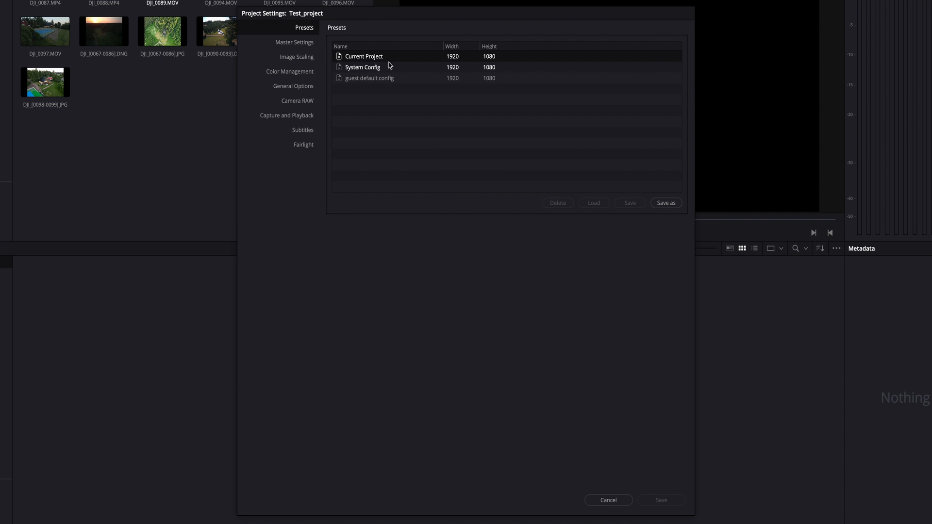
pyautogui.rightClick(364, 57)
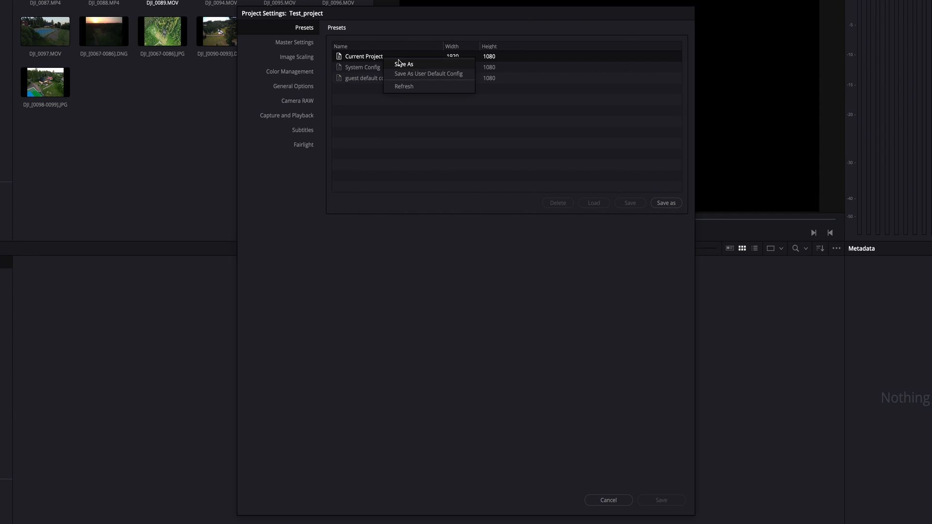
pyautogui.moveTo(428, 73)
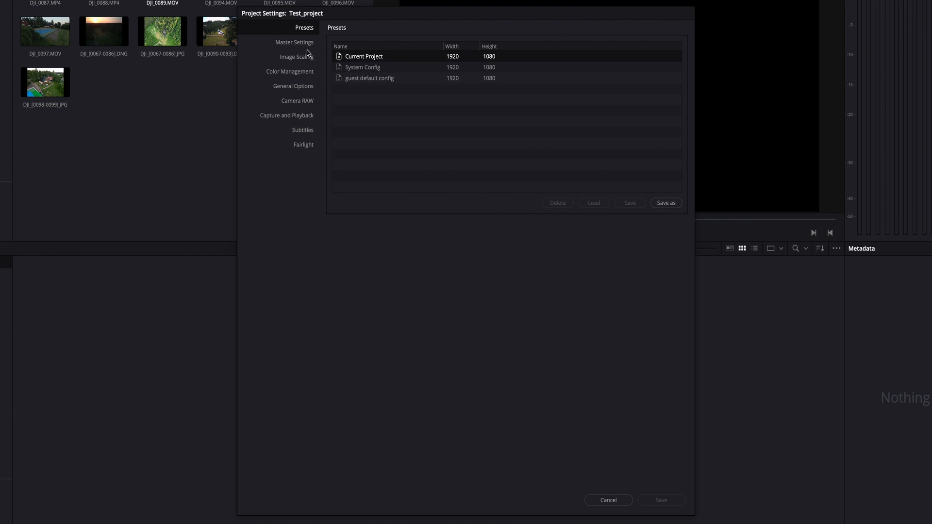
pyautogui.click(293, 42)
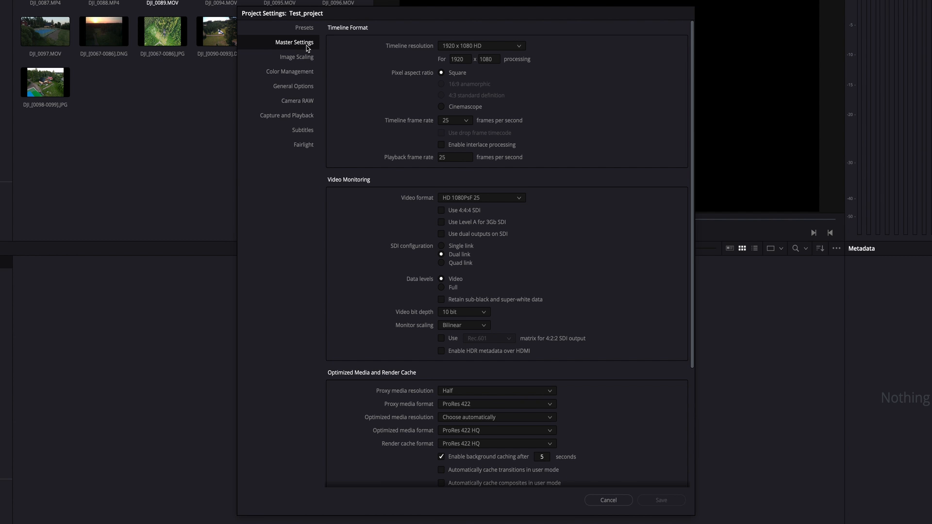
pyautogui.moveTo(308, 61)
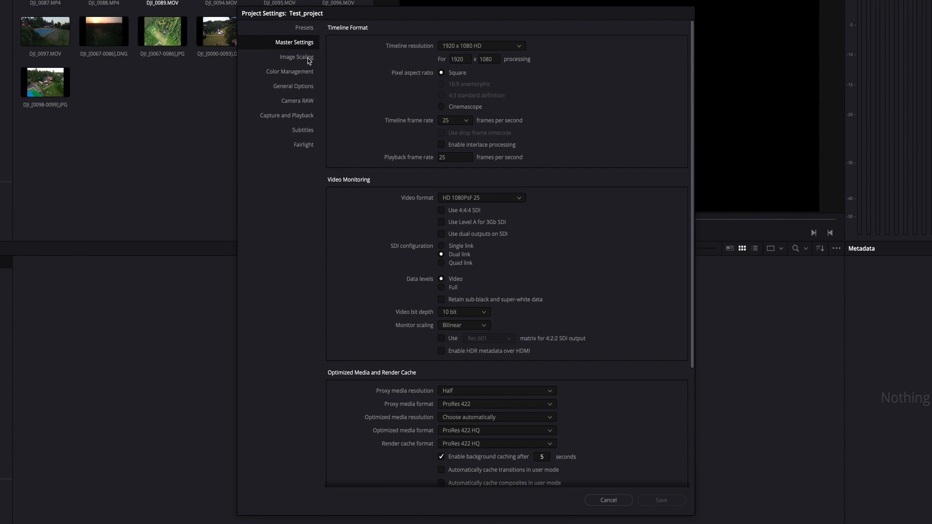
pyautogui.click(297, 56)
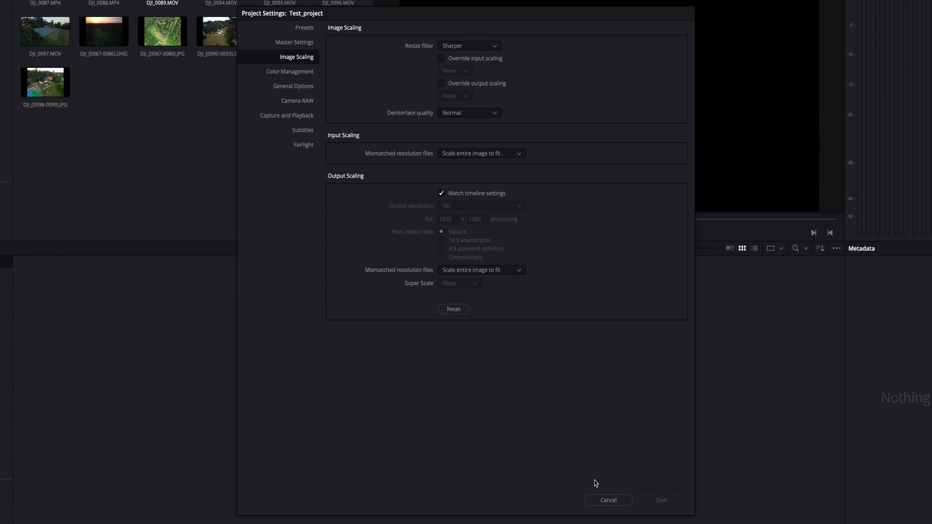
pyautogui.moveTo(608, 500)
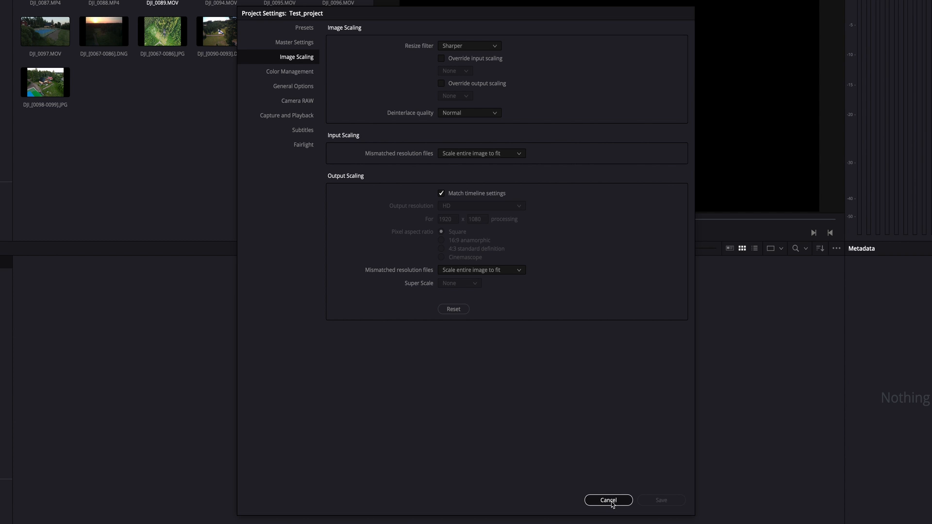
# Cancel Project Settings, place DJI_0089.MOV on Timeline 1 and bring it into the Color page.
pyautogui.click(608, 500)
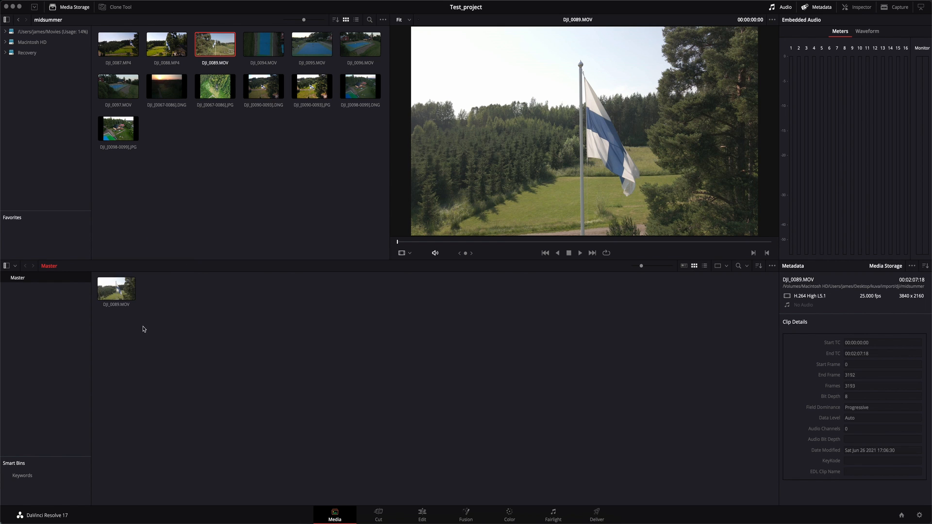
pyautogui.click(422, 512)
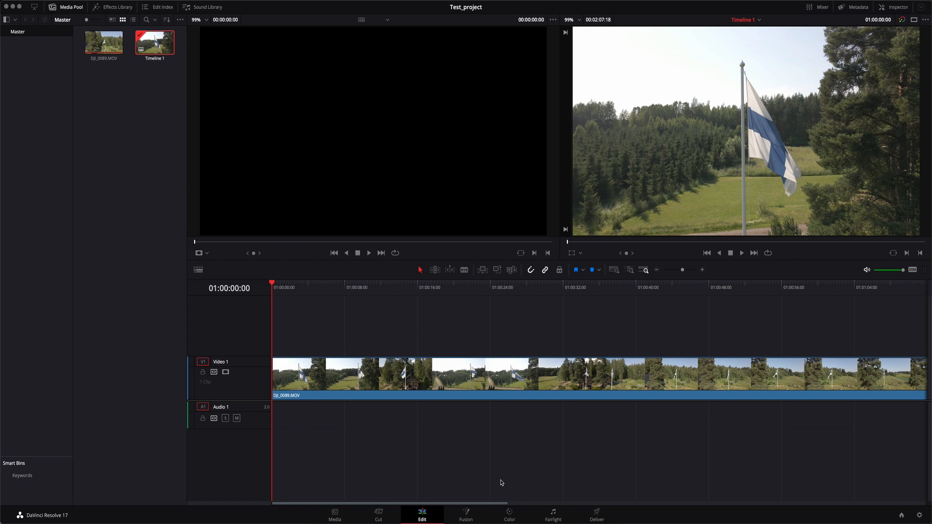
pyautogui.click(508, 514)
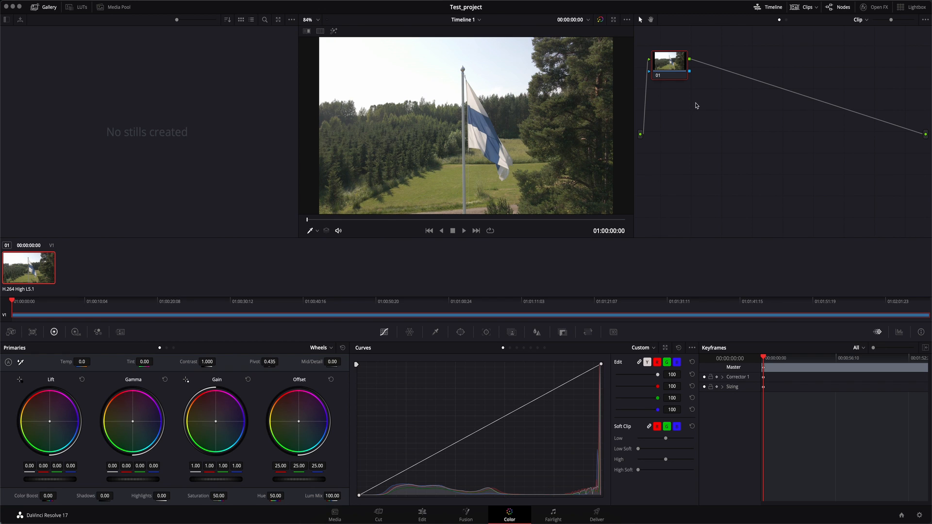
# Bring up node 01's LUT list, ready to pick a Leeming LUT.
pyautogui.rightClick(670, 62)
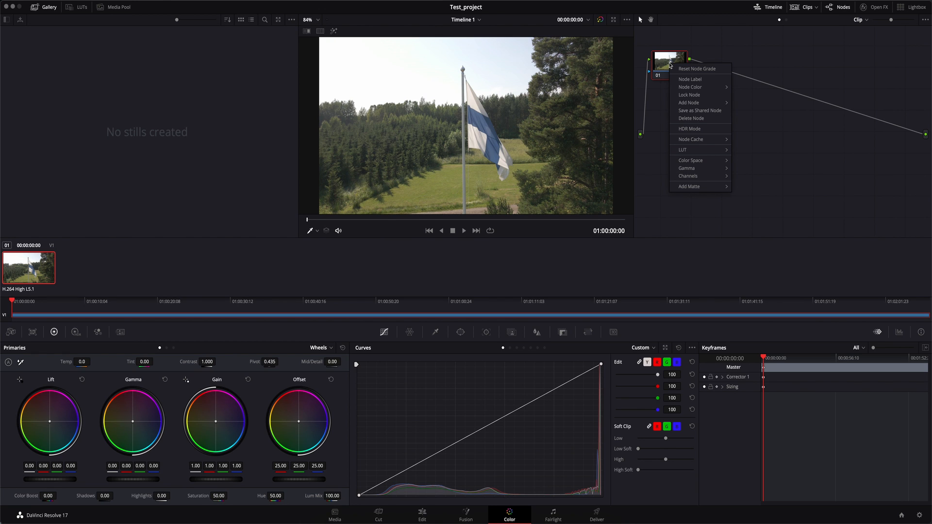
pyautogui.click(682, 149)
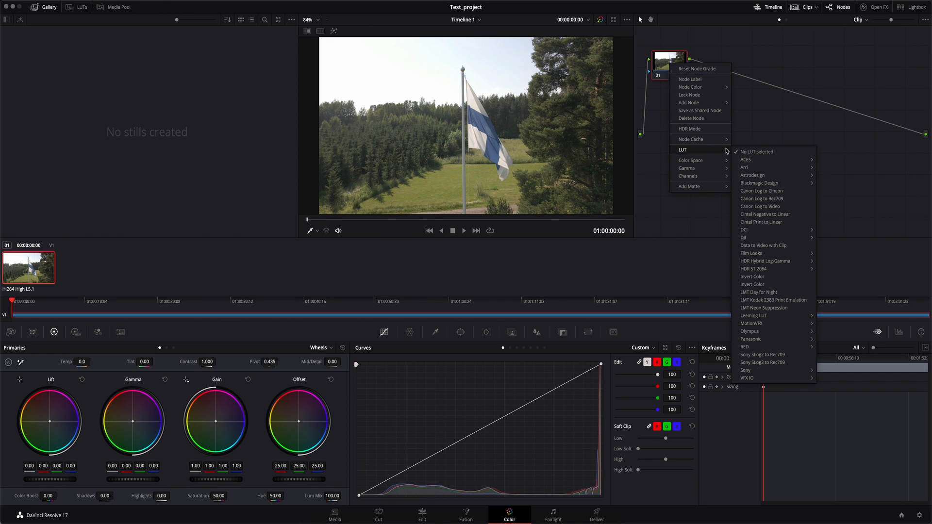
pyautogui.moveTo(753, 315)
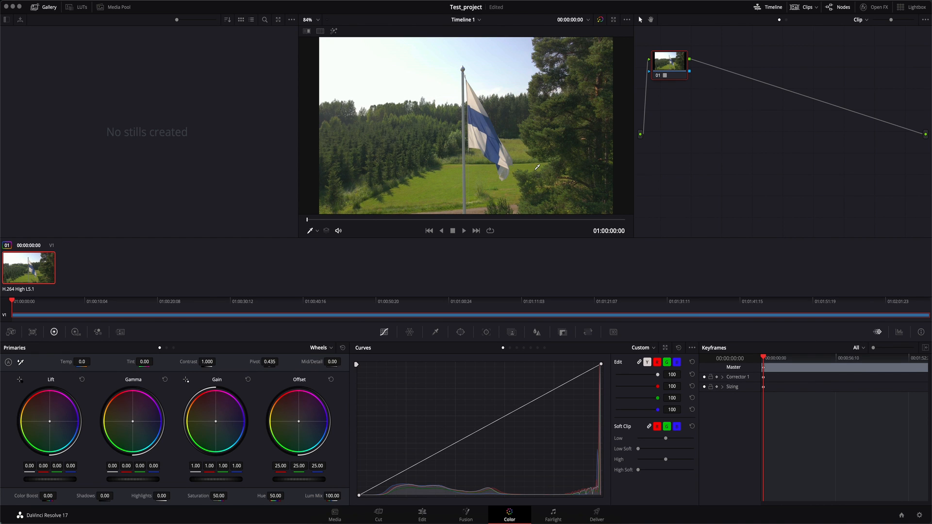
pyautogui.moveTo(594, 14)
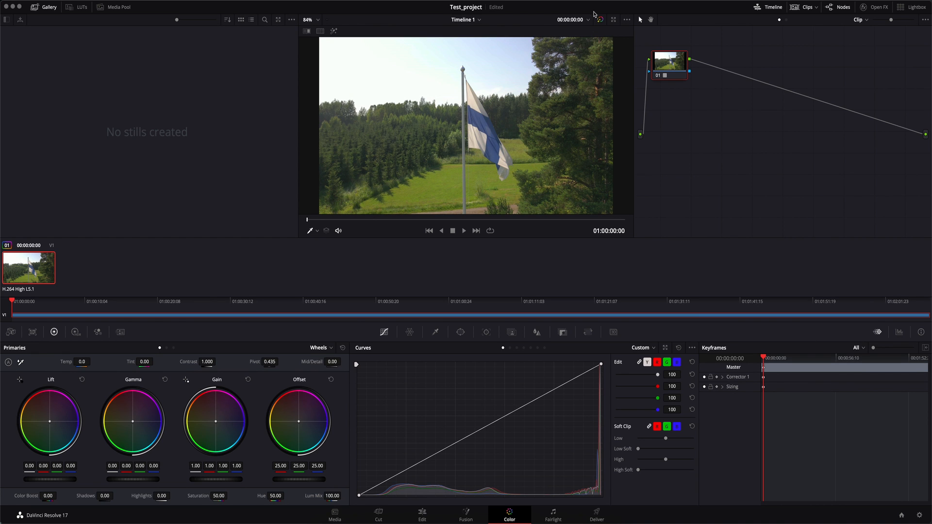